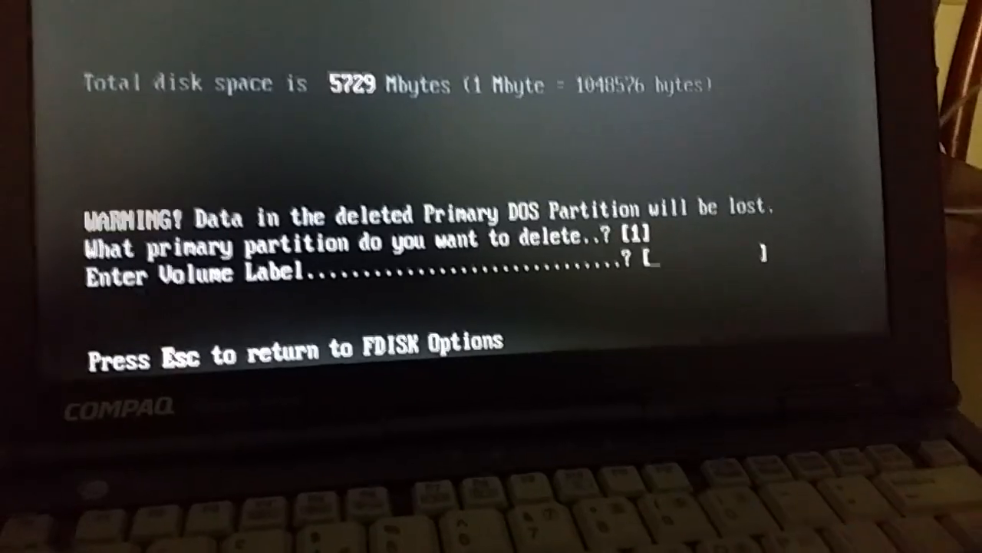
# Enter 'JA' at the FDISK prompt to confirm deleting primary partition 1.
pyautogui.write('JA')
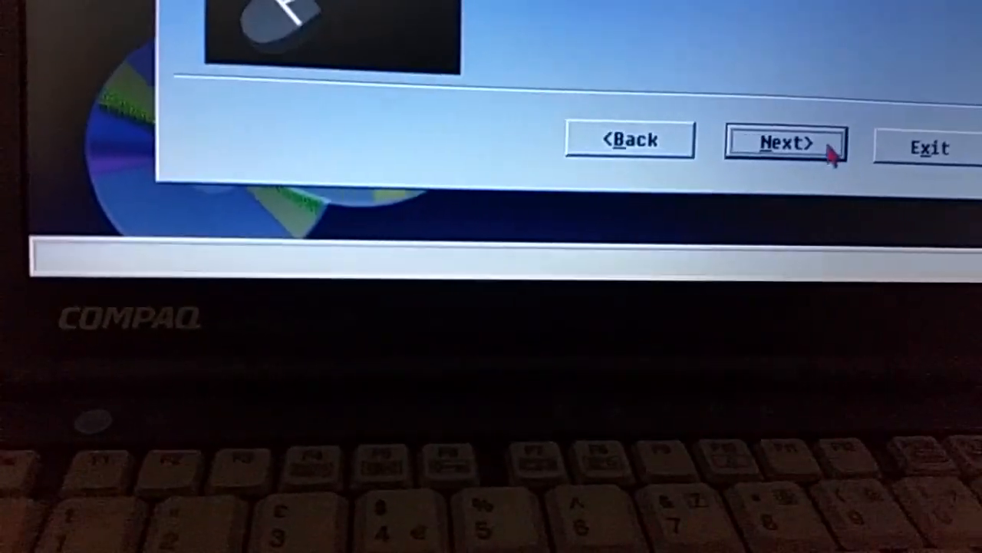
# Advance through three recovery wizard pages and accept the erase-disk warning to start partitioning.
pyautogui.click(786, 144)
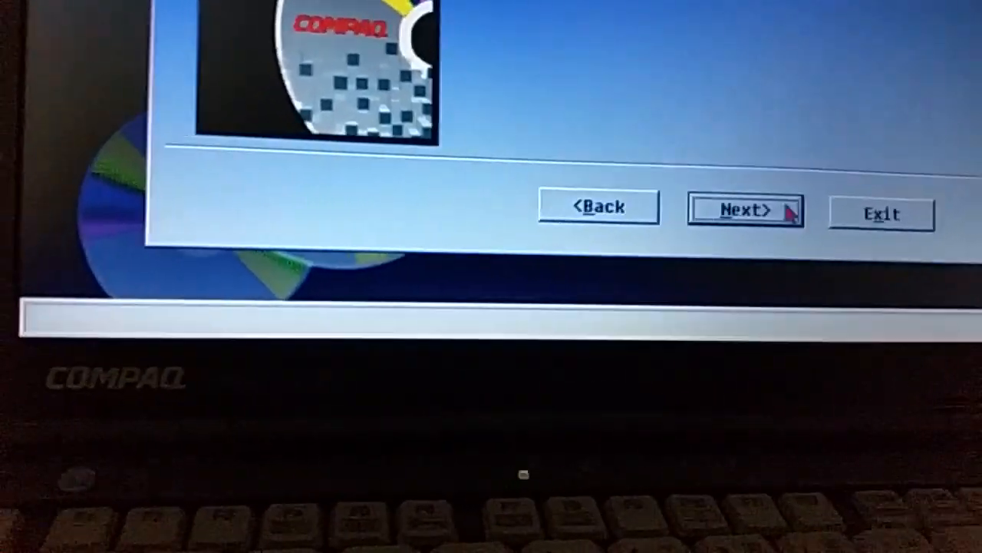
pyautogui.click(745, 208)
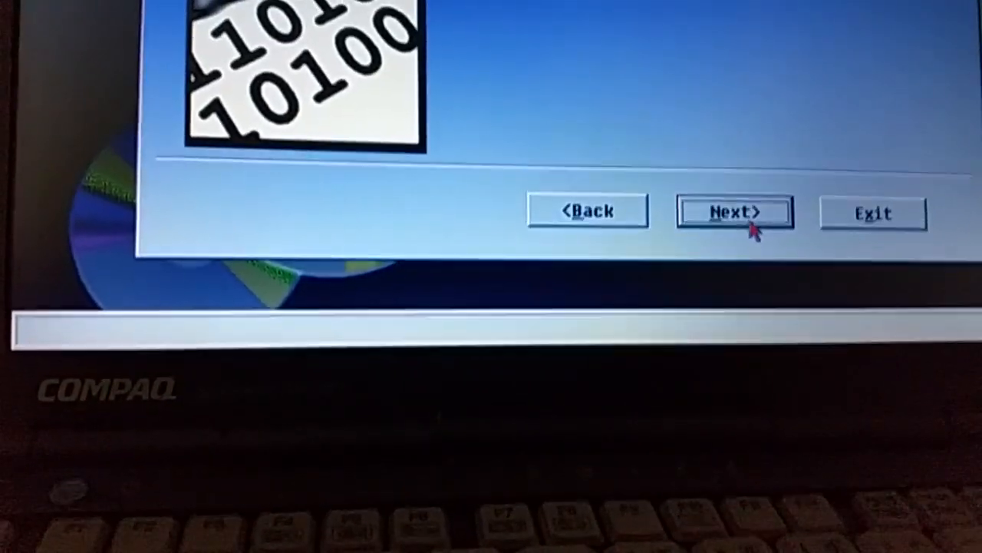
pyautogui.click(732, 211)
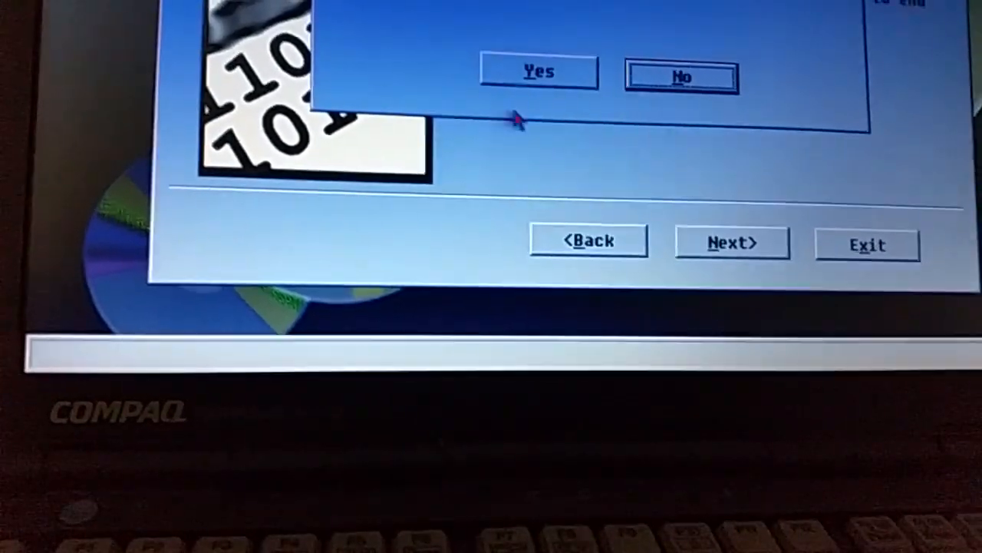
pyautogui.click(539, 71)
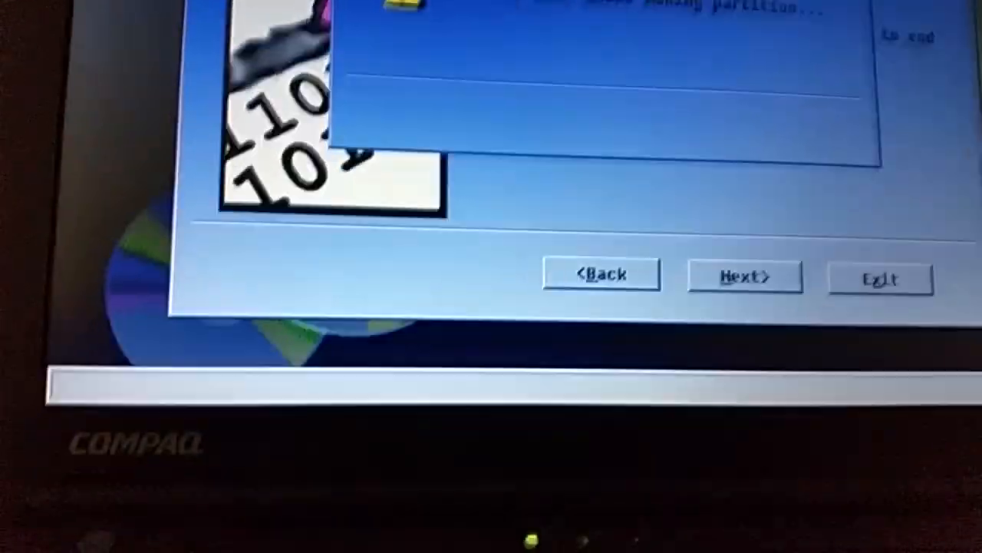